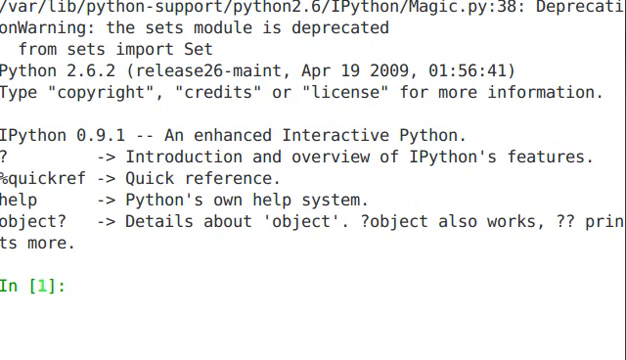
- Enter basket = ['apple', 'orange', 'apple', 'orange', 'banana', 'pear'] with its duplicates
type("basket")
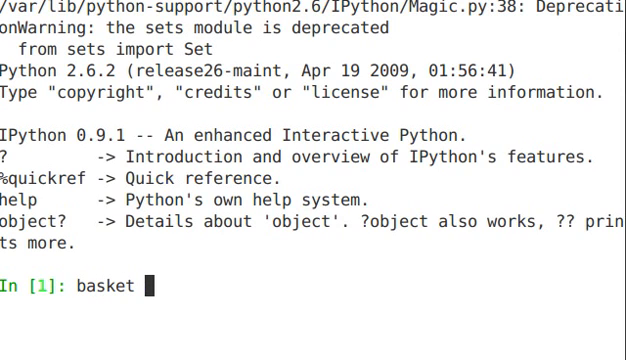
type("= [")
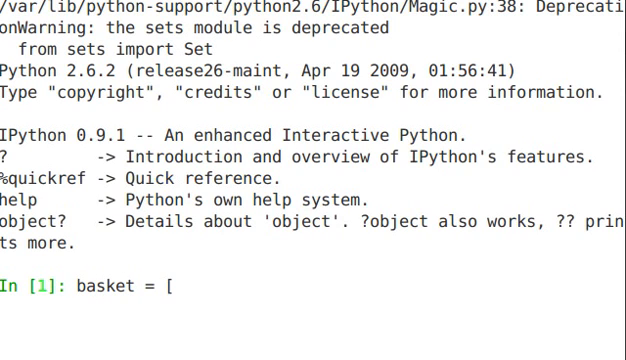
type("'apple'")
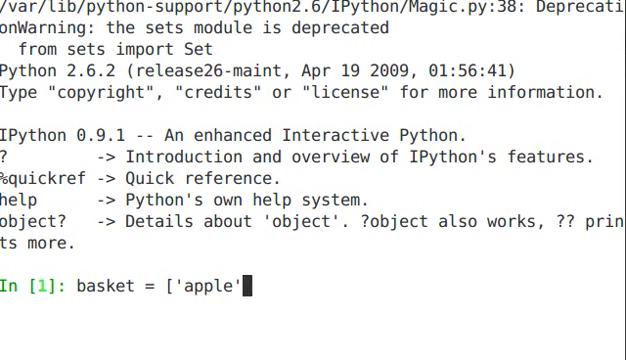
type(", 'ora")
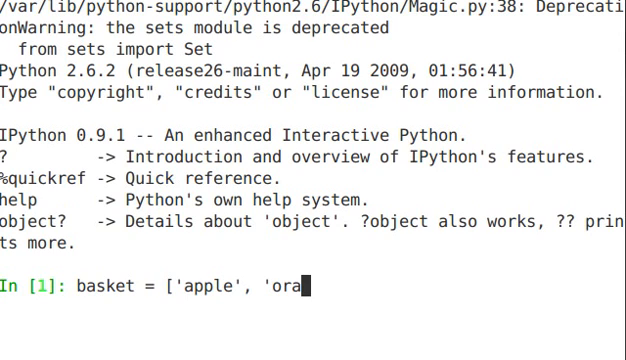
type("nge', 'a")
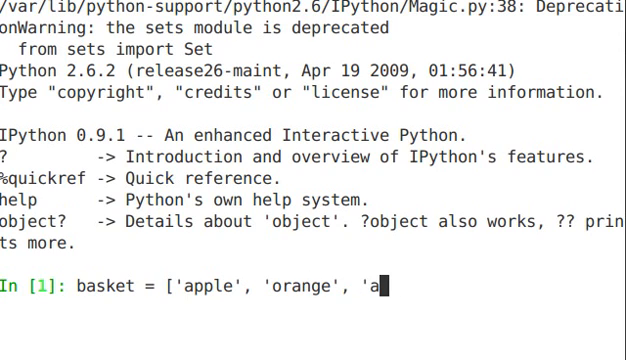
type("pple',")
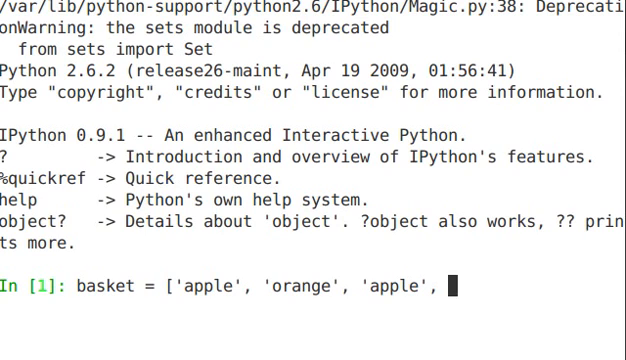
type("'orange'")
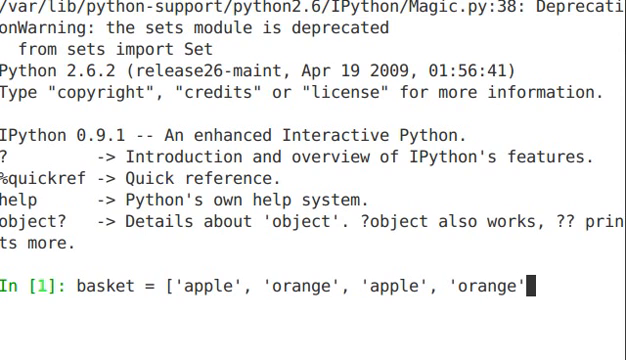
type(", b")
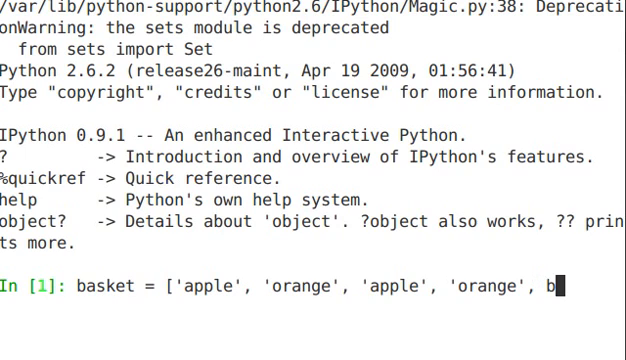
key("BackSpace")
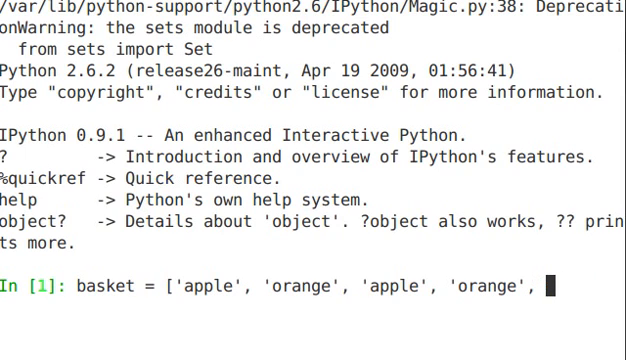
type("'banana")
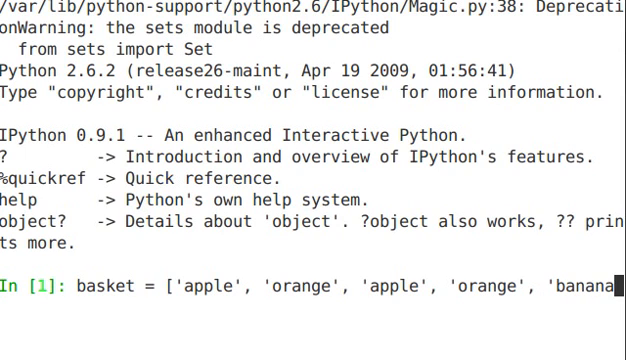
type(", '")
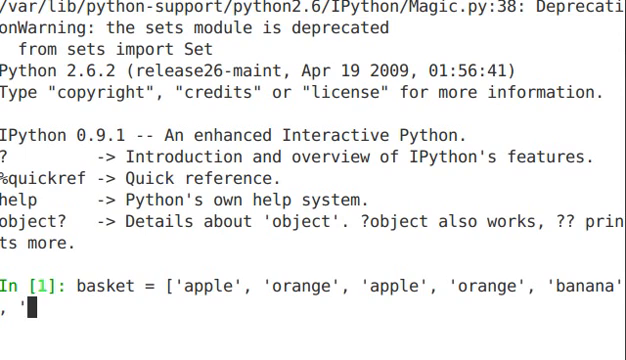
type("pear']")
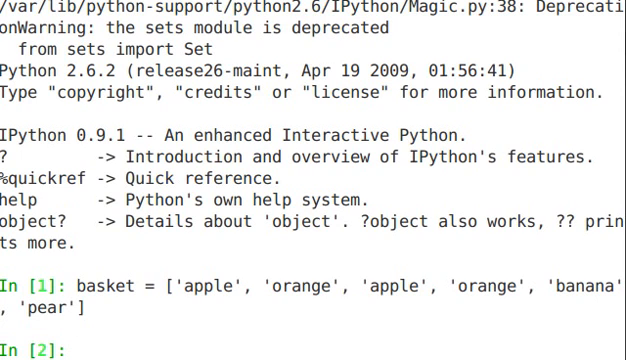
- Build the set fruit = set(basket) from the basket list
type("f")
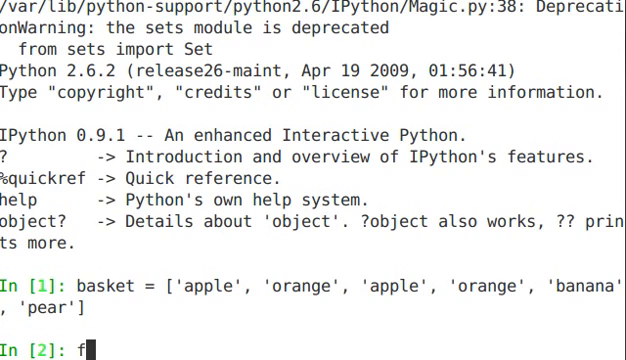
type("ruit")
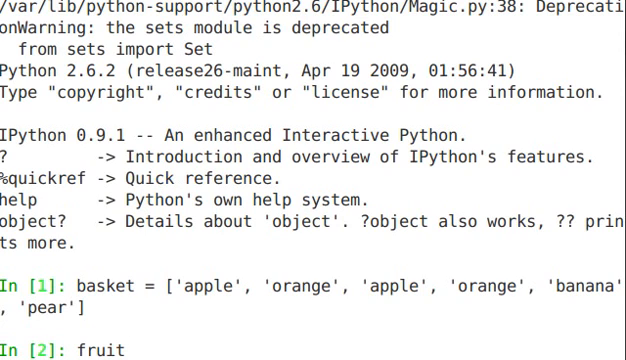
type("= set")
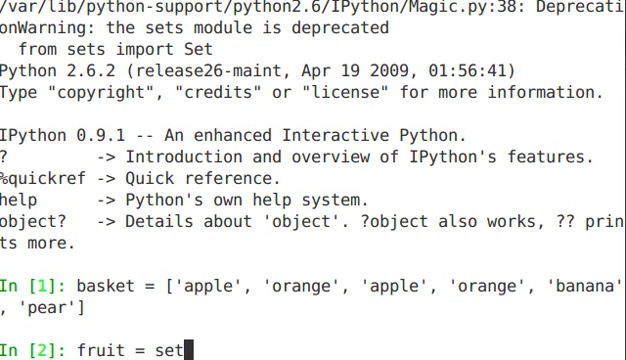
type("(basket)")
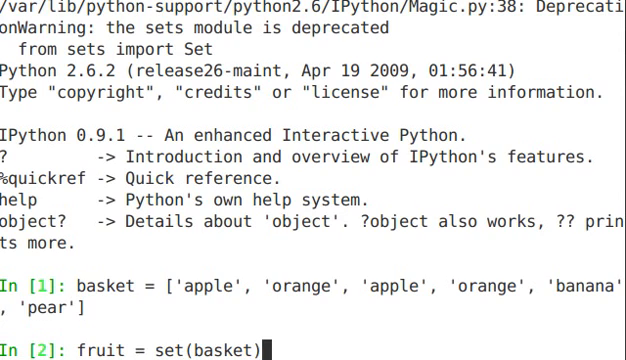
- Check type(fruit) is set and display its four unique fruits
type("t")
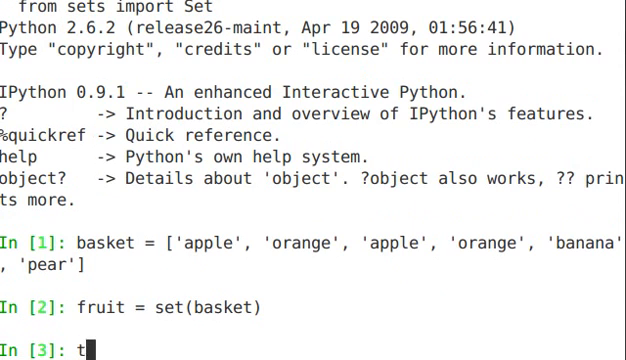
type("ype(")
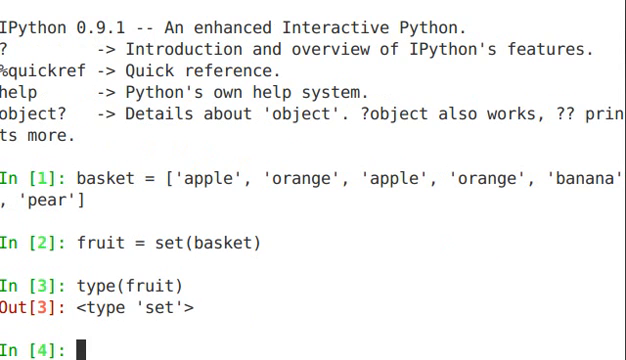
type("fruit")
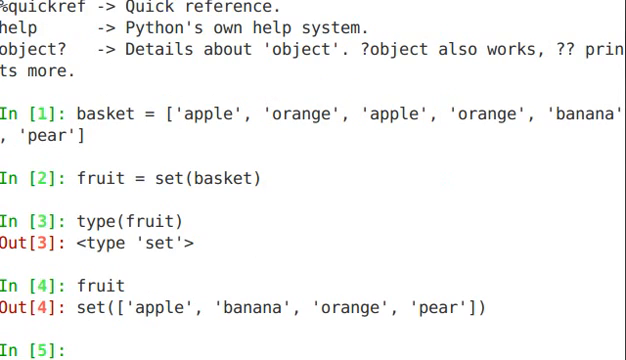
double_click(84, 308)
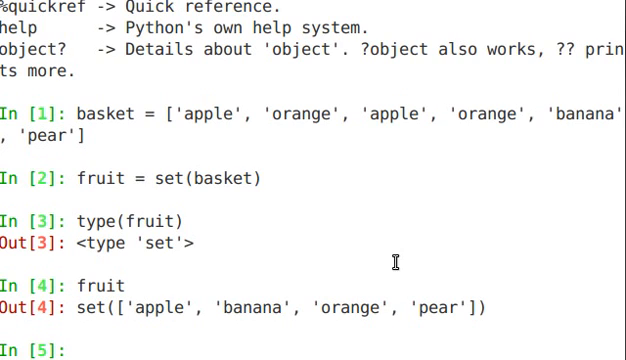
mouse_move(96, 298)
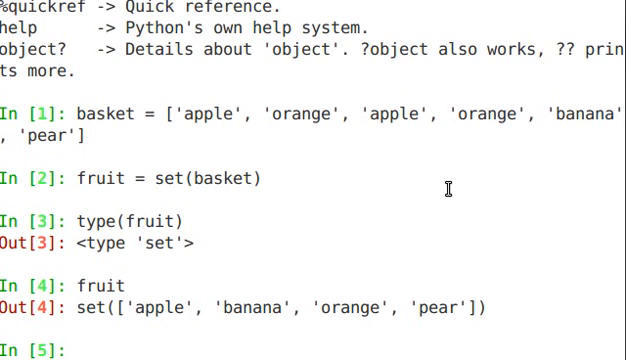
- Evaluate 'orange' in fruit to get True, starting the membership tests on the set
type("'")
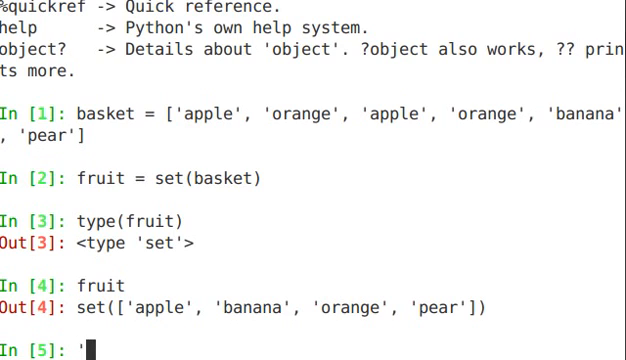
type("orange\"")
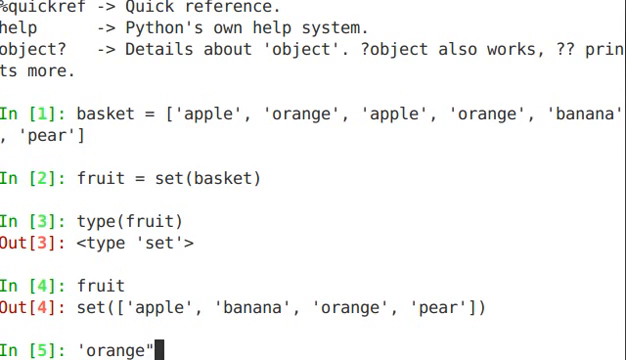
type("in fru")
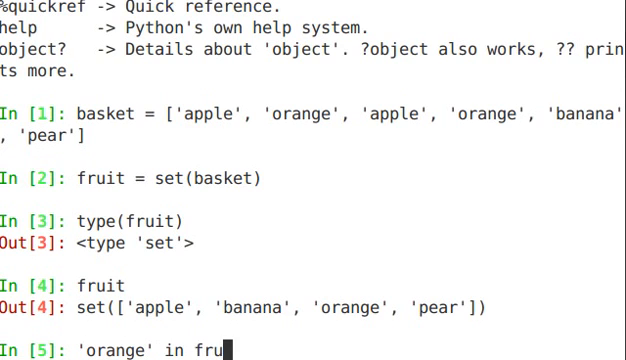
type("it")
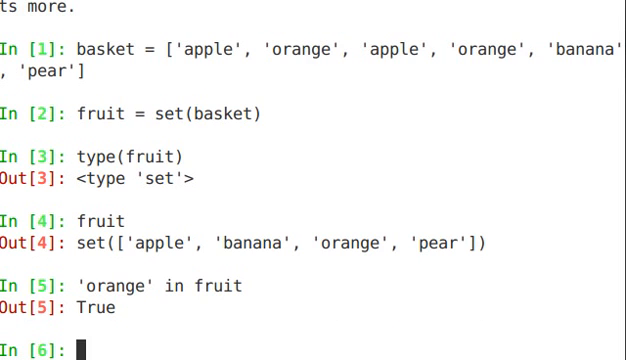
type("'orange' in fruit")
type("'egg' in fruit")
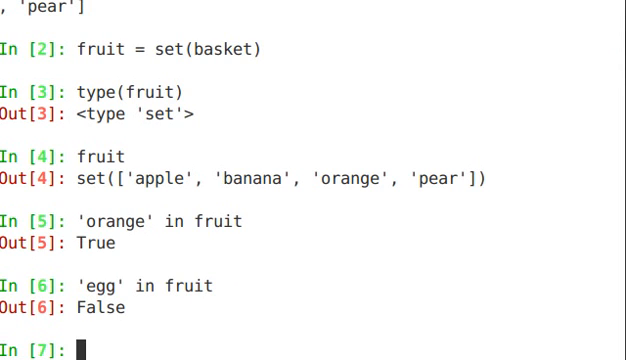
- Create a = set('abracadabra') and show its letters a, b, c, d, r
type("a")
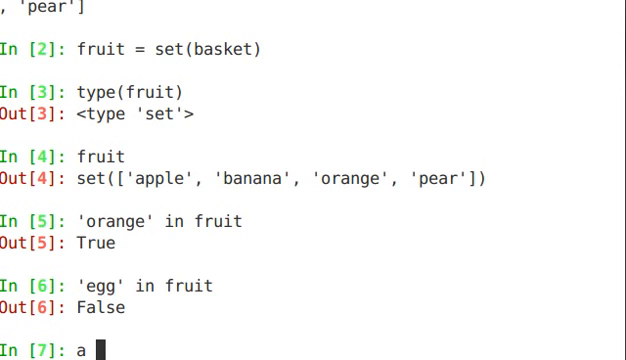
type("= s")
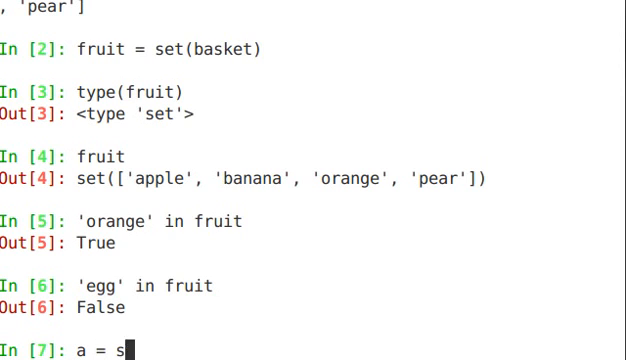
type("et('abr")
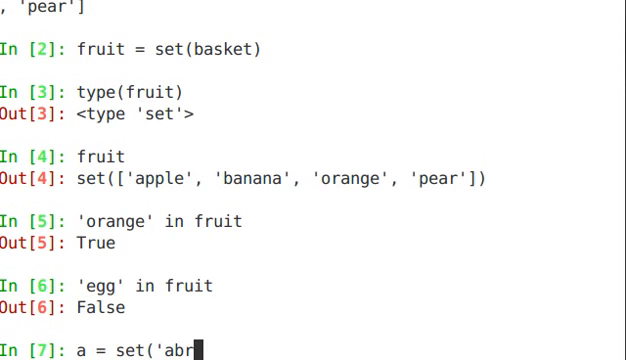
type("acadab")
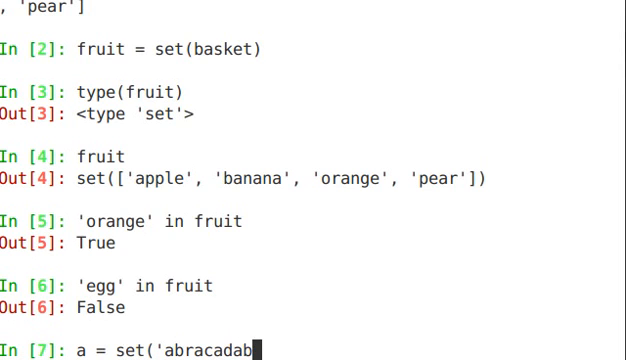
type("ra')")
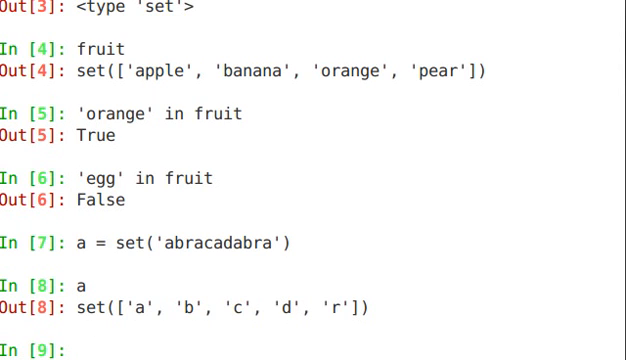
- Create b = set('alacazam') as the second letter set
type("b =")
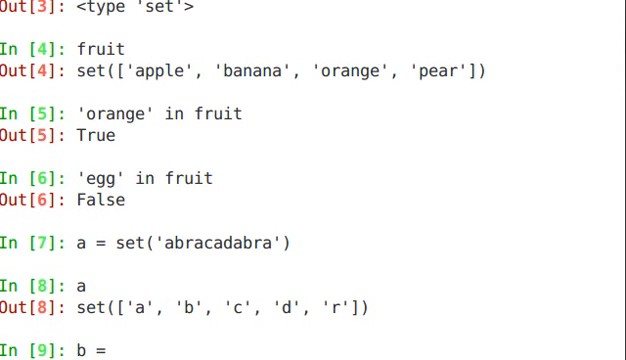
type("set('")
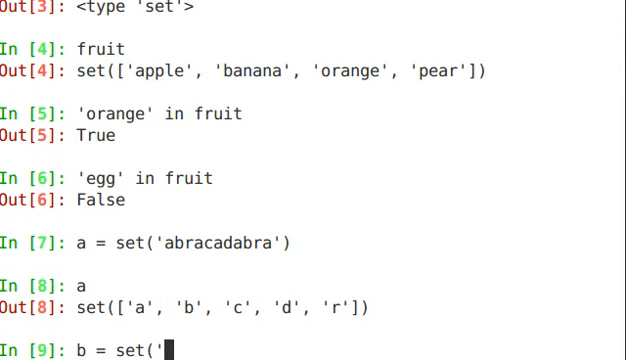
type("alacazam")
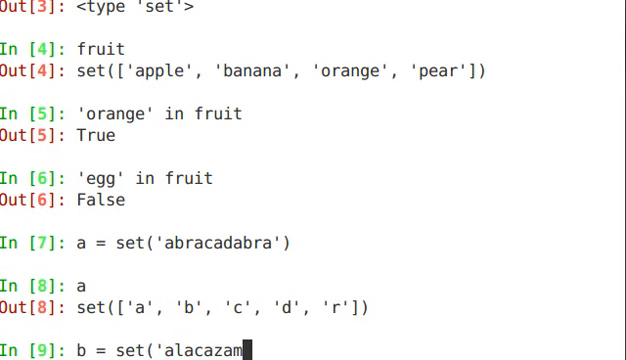
type("')")
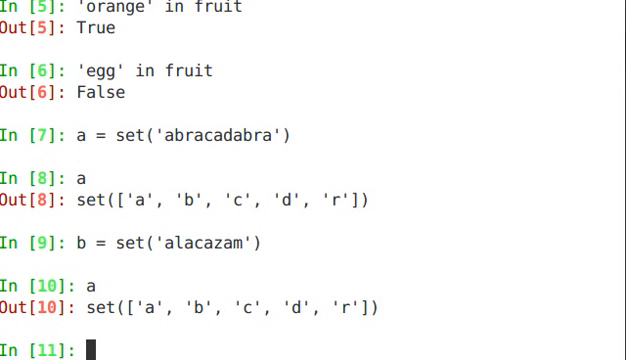
- Compute a - b giving b, d, r and a | b giving all eight letters
type("a - b")
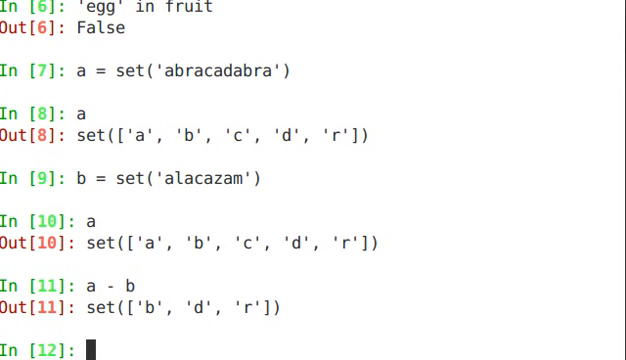
type("a")
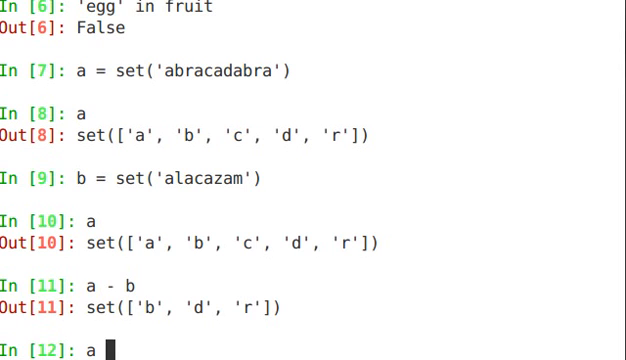
type("| b")
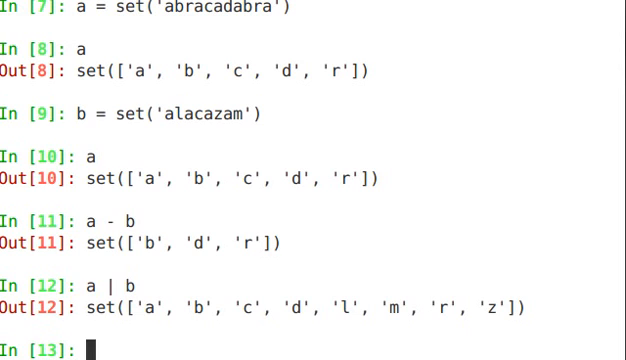
- Compute a & b giving a, c, and begin the symmetric difference a ^
type("a")
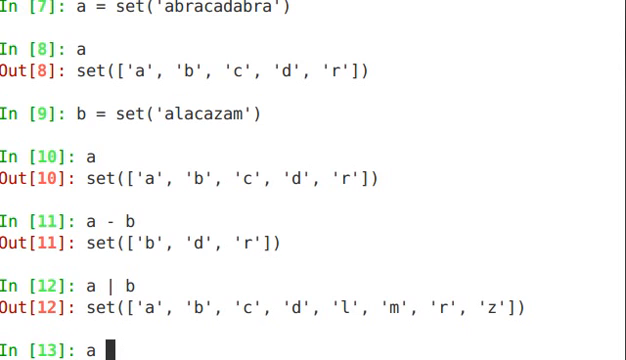
type("& b")
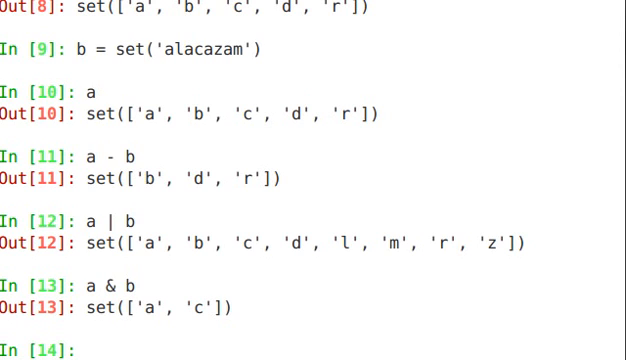
type("a")
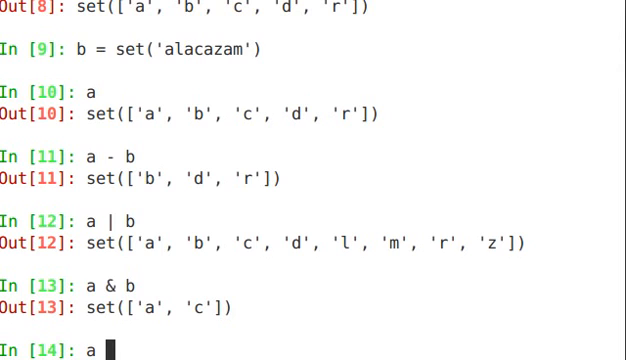
type("^")
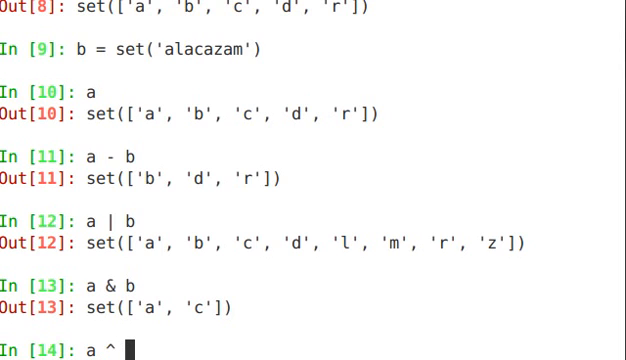